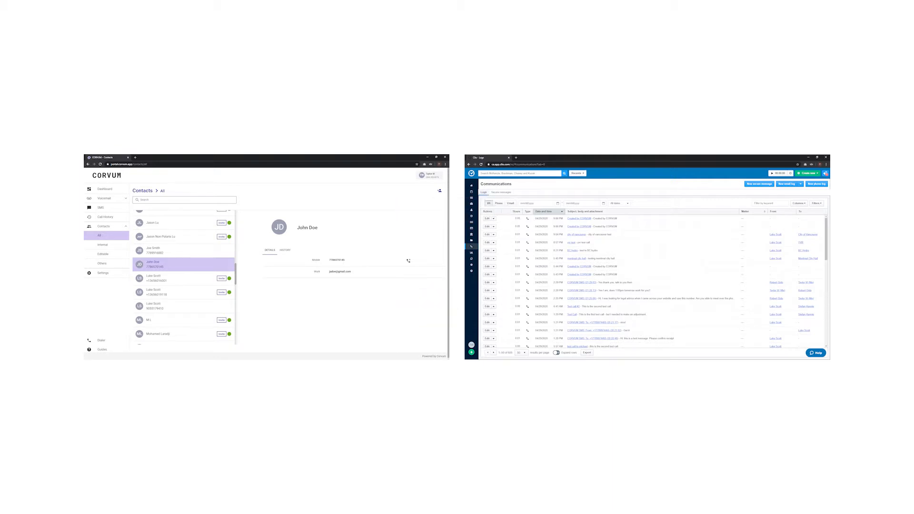
click(154, 157)
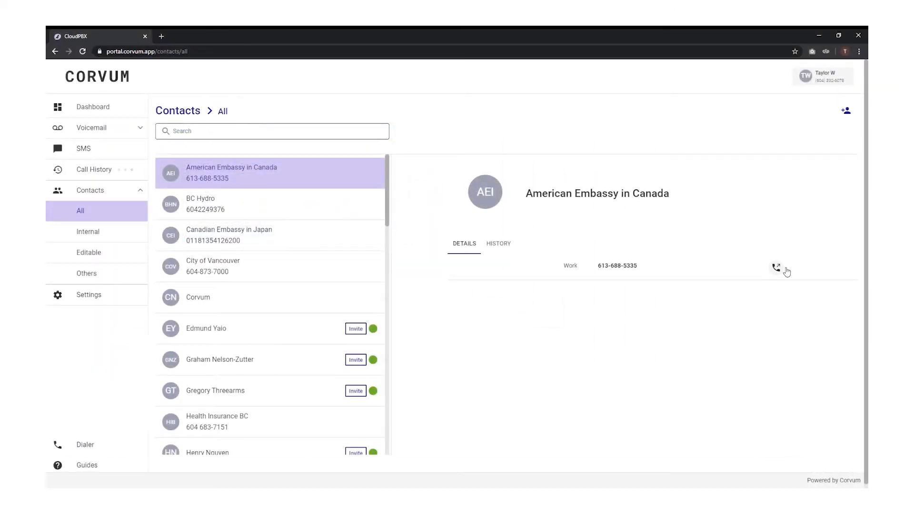
click(775, 267)
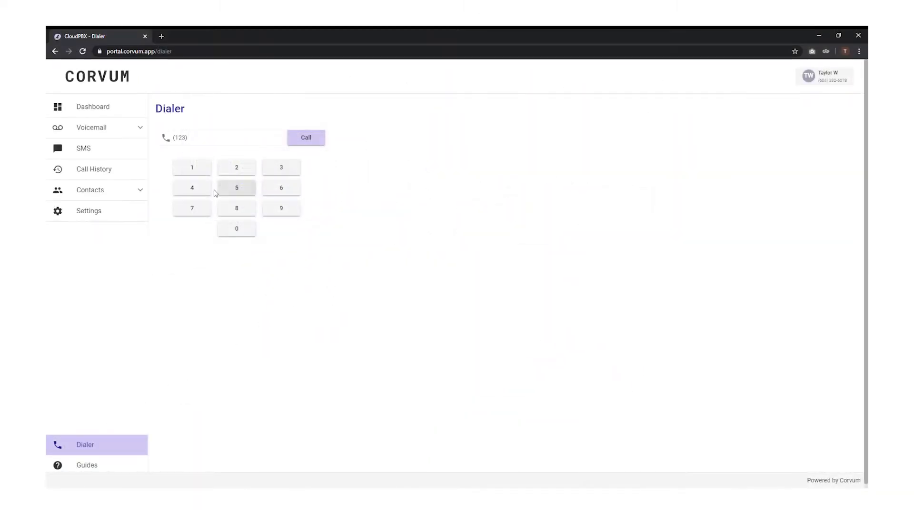
click(236, 228)
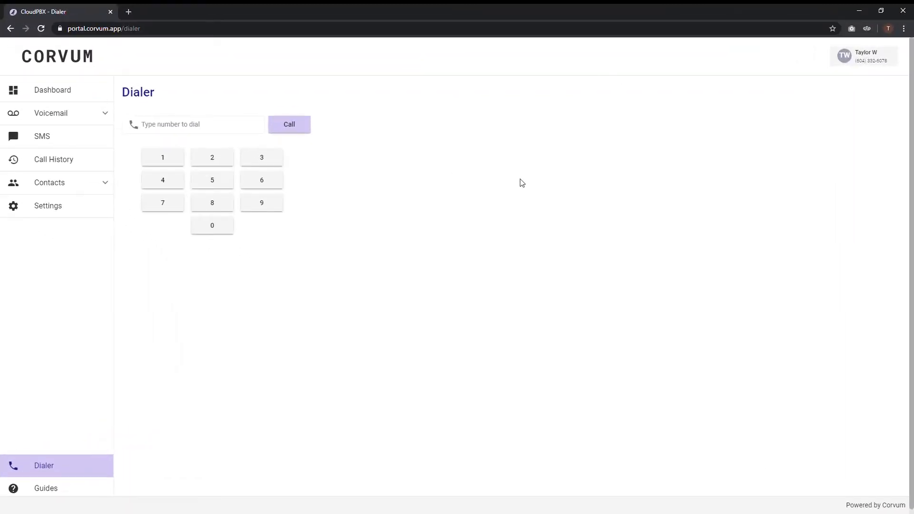
mouse_move(297, 212)
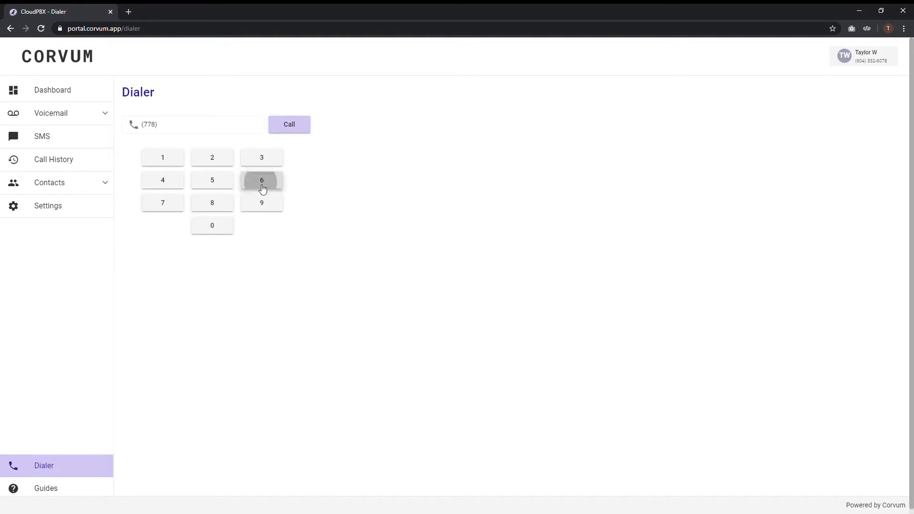
click(162, 180)
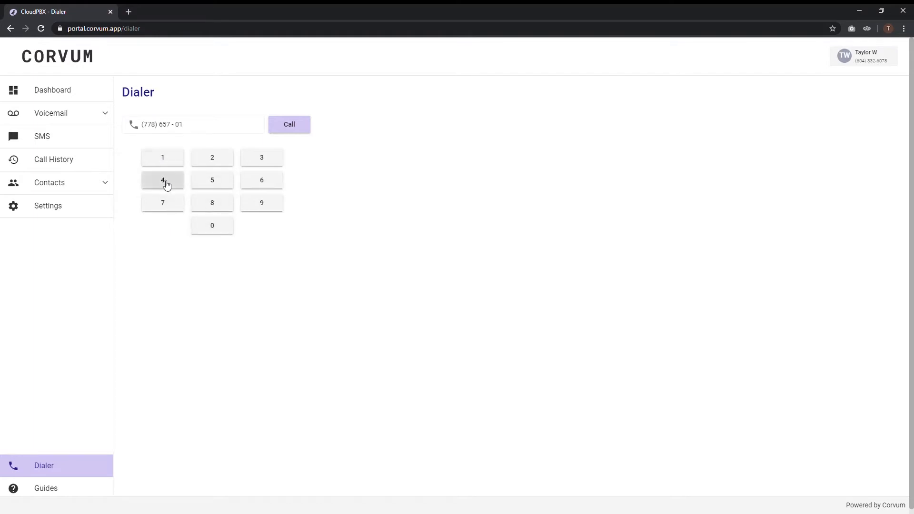
click(289, 124)
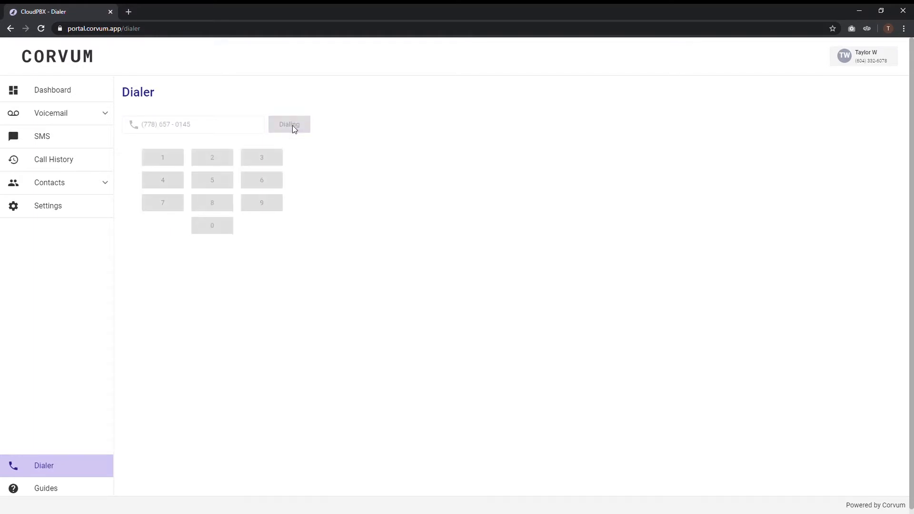
click(289, 124)
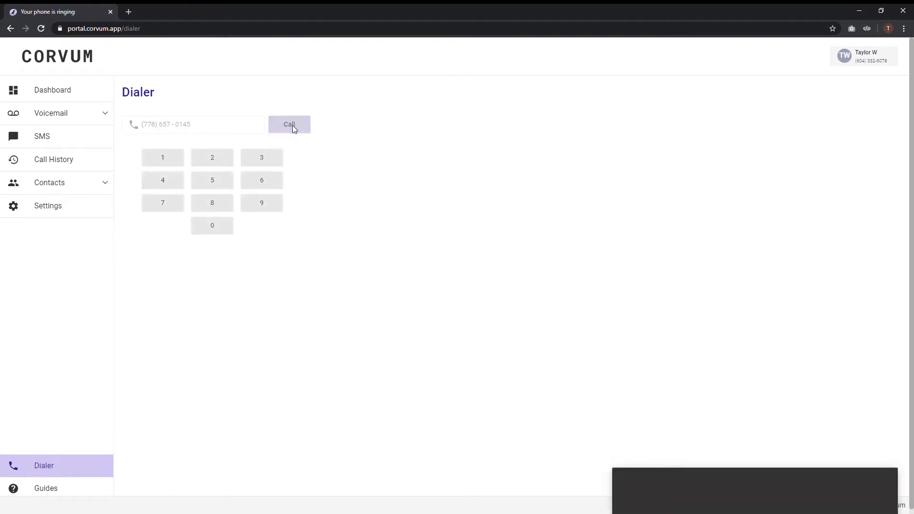
Switch to Clio and view the Communications logs of Corvum-created calls
click(289, 124)
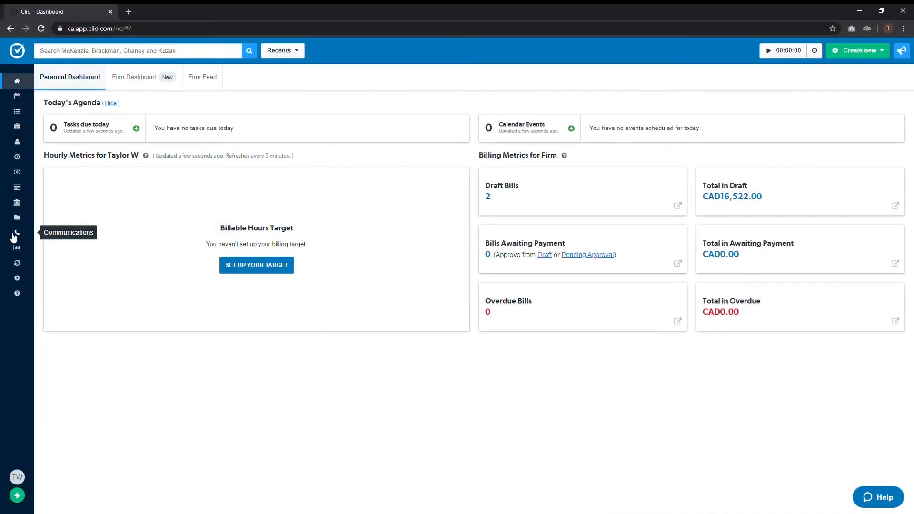
click(17, 233)
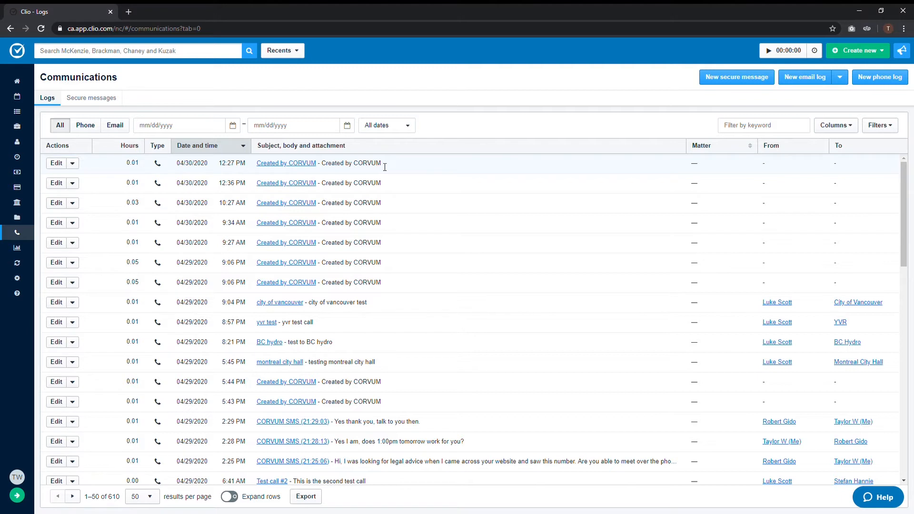
mouse_move(382, 166)
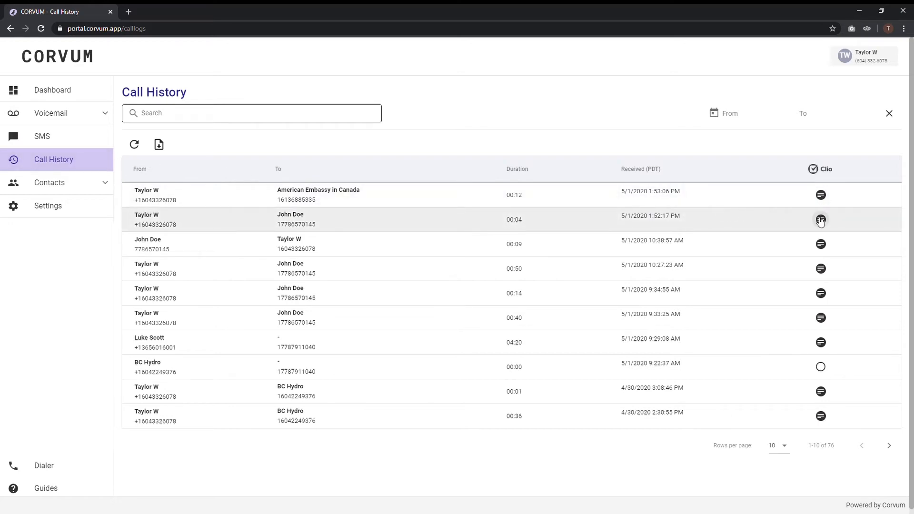
Log the four-second call to John Doe with note 'Follow up RE: custody agreement.'
click(820, 219)
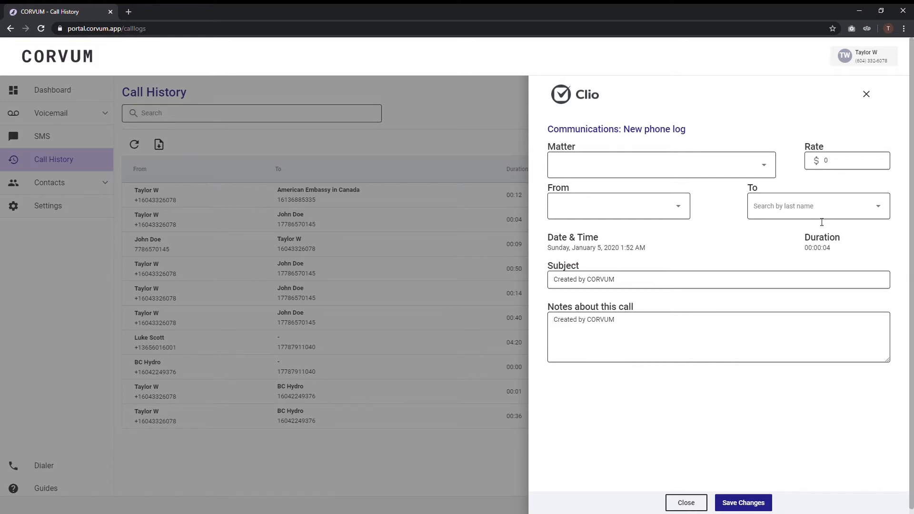
click(816, 205)
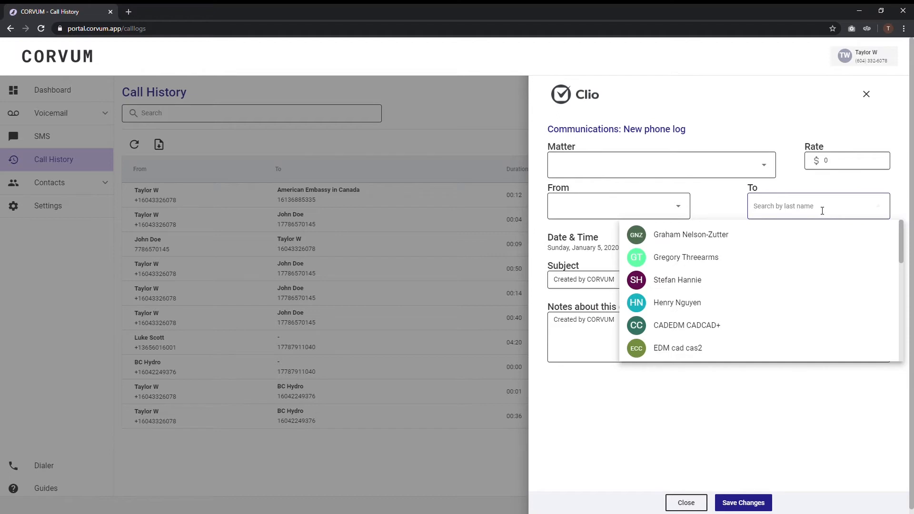
text(Doe)
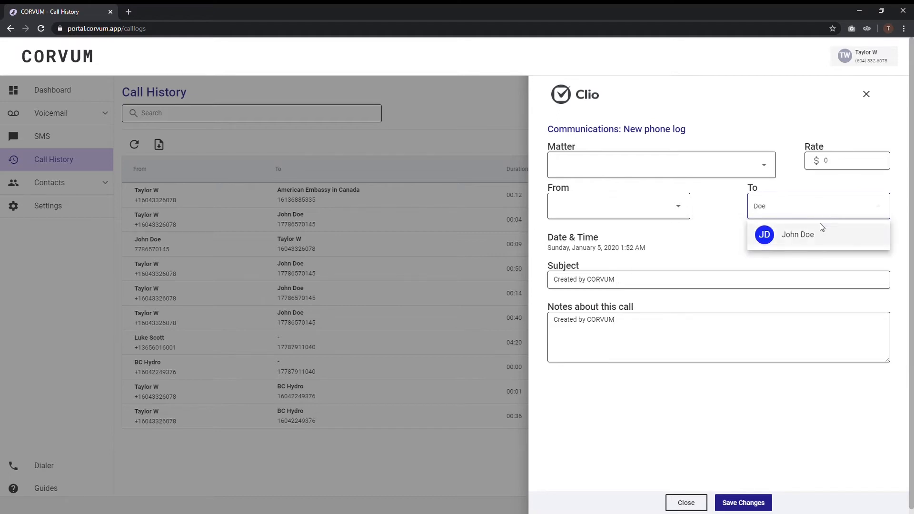
click(797, 235)
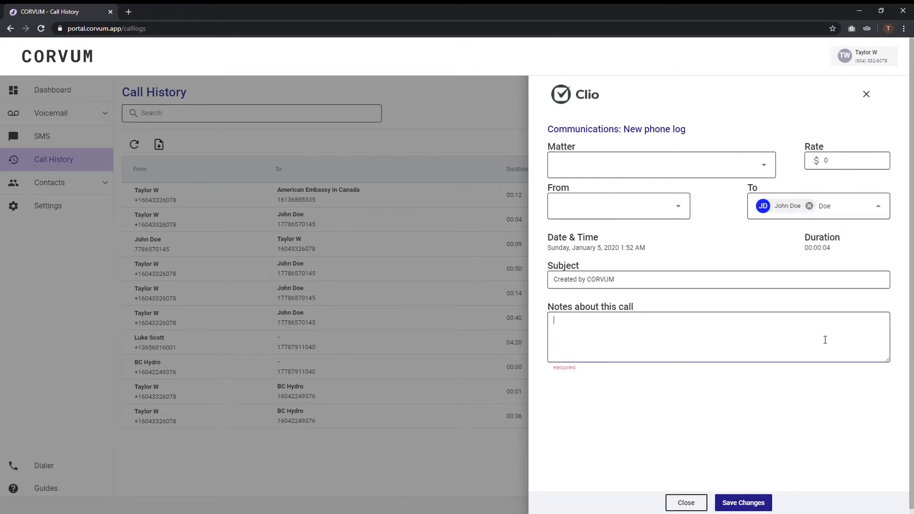
text(Follow up RE: custody agreement.)
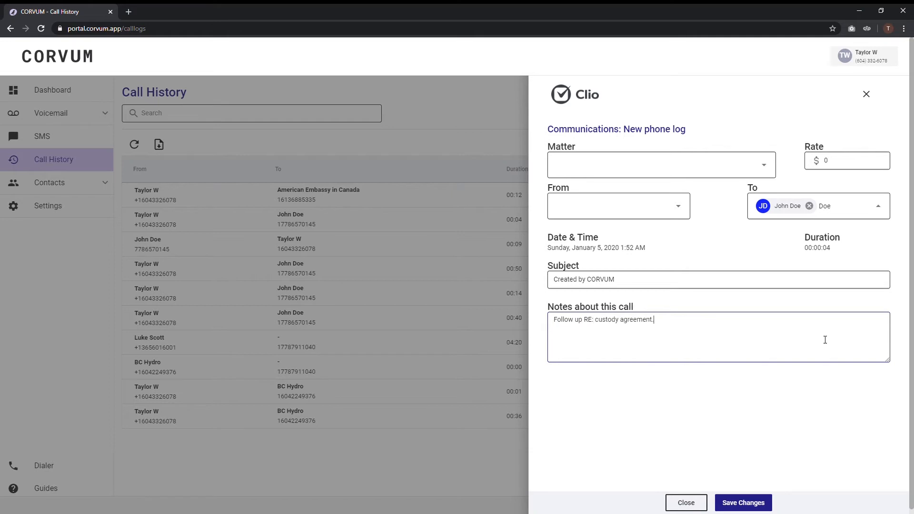
click(742, 503)
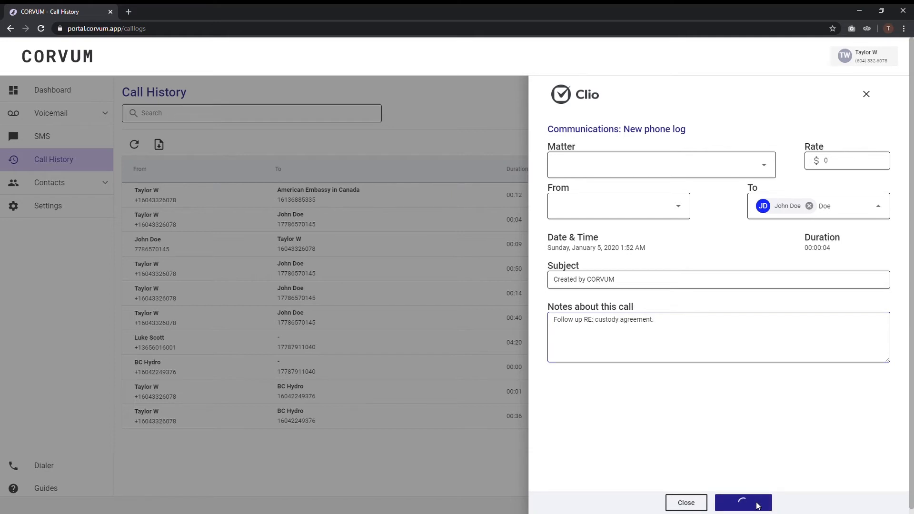
click(743, 503)
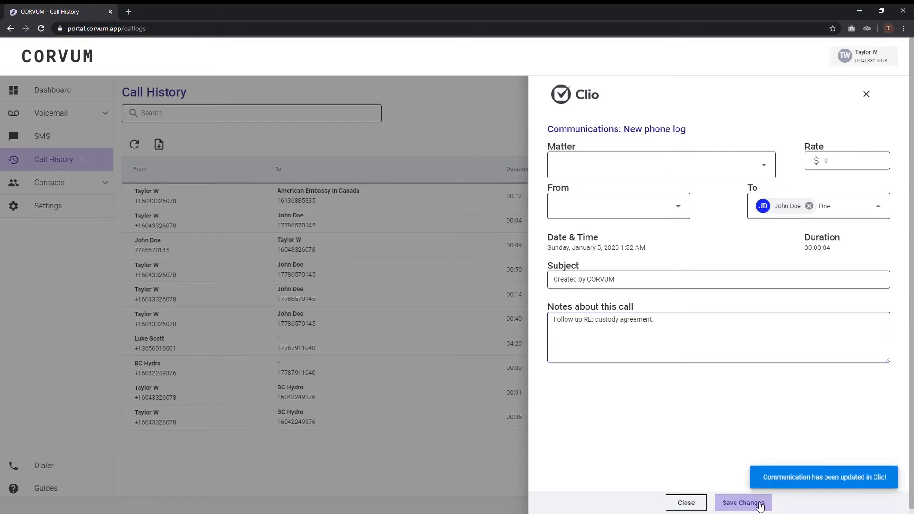
click(52, 90)
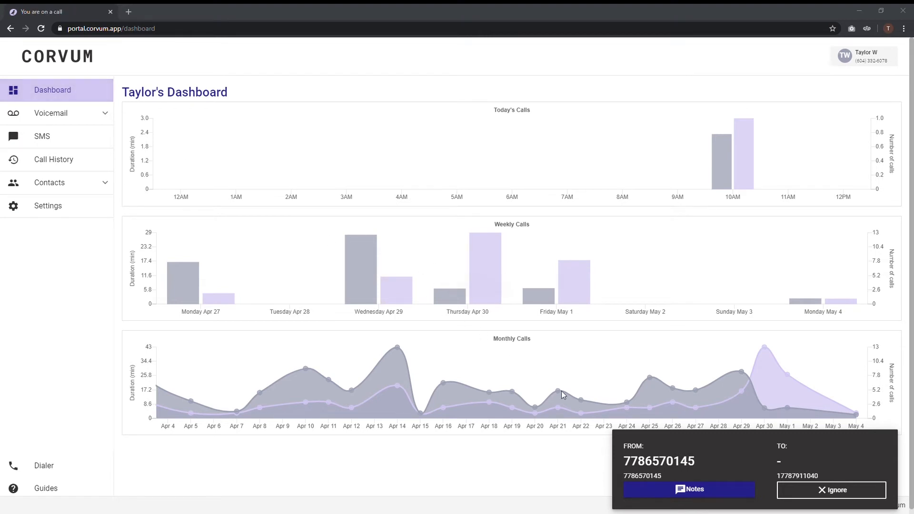
Save the incoming call log to John Doe with note '3rd phone meeting with John'
click(692, 488)
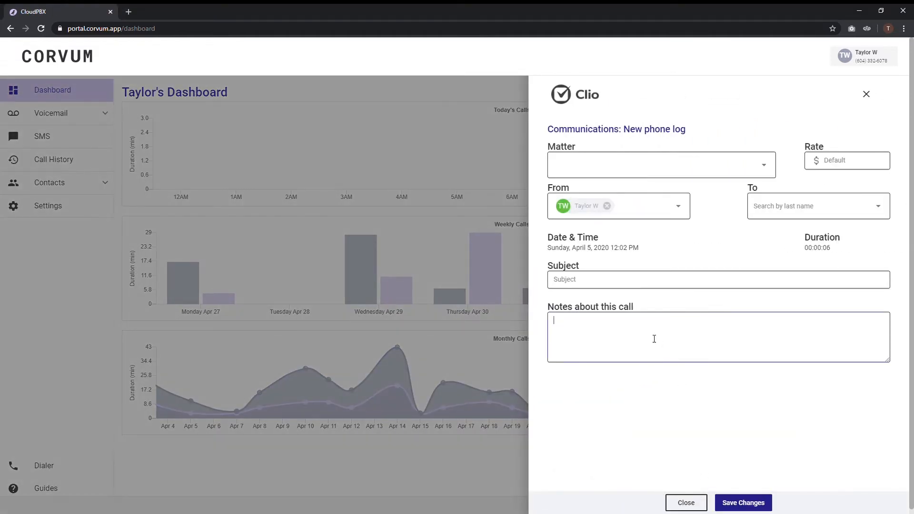
text(Third phone meeting with John regarding custody agreement and s)
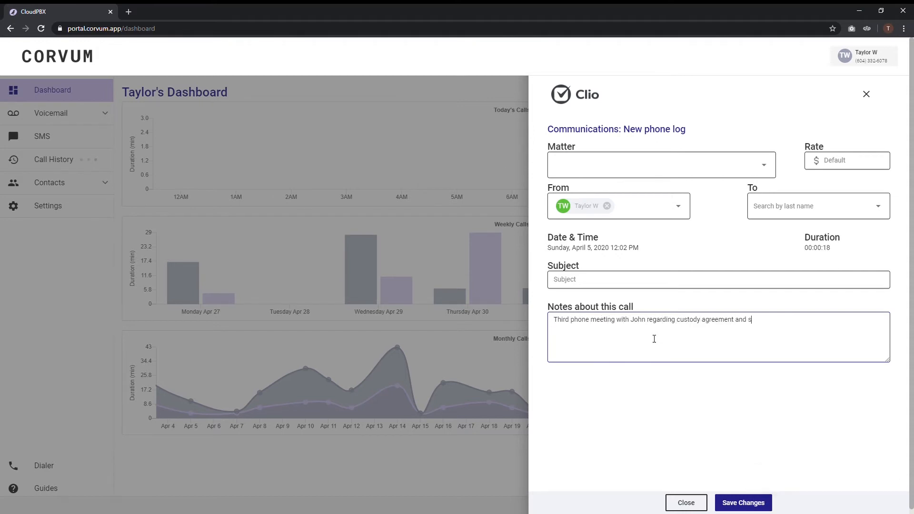
click(815, 205)
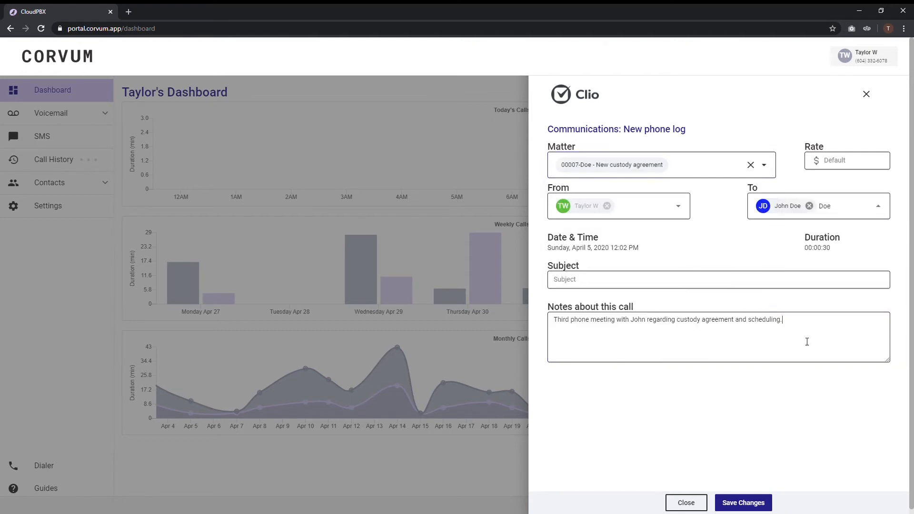
click(743, 503)
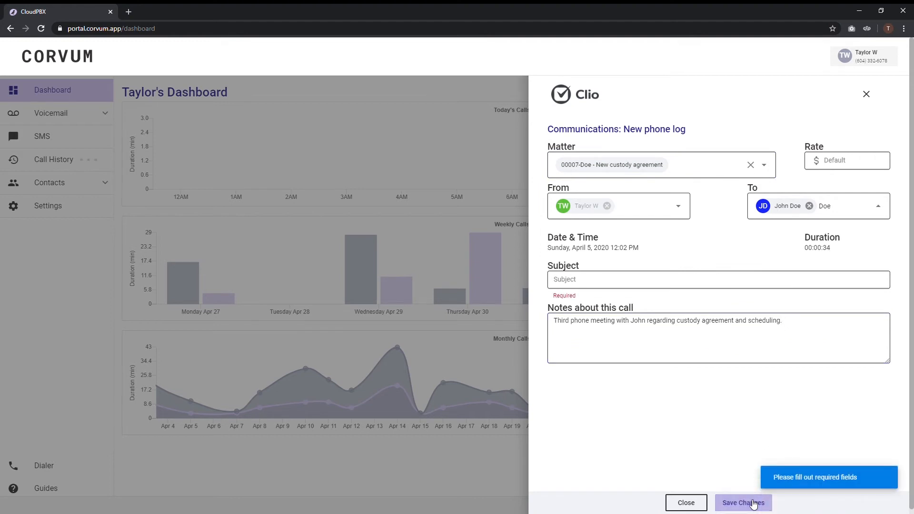
text(3rd)
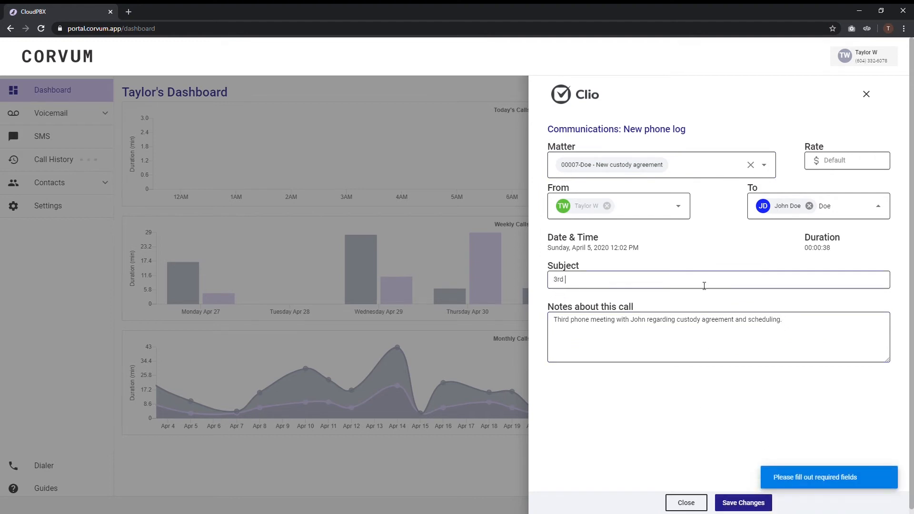
text(phone meeting with John)
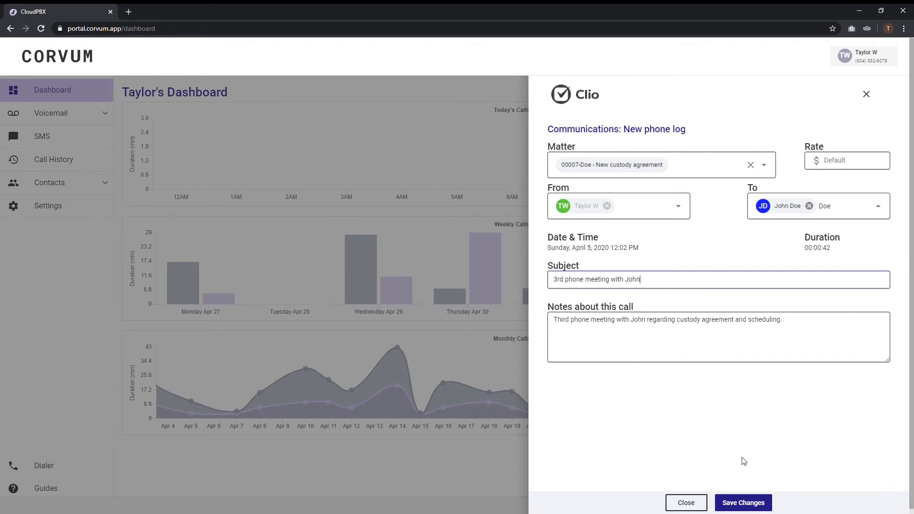
click(743, 503)
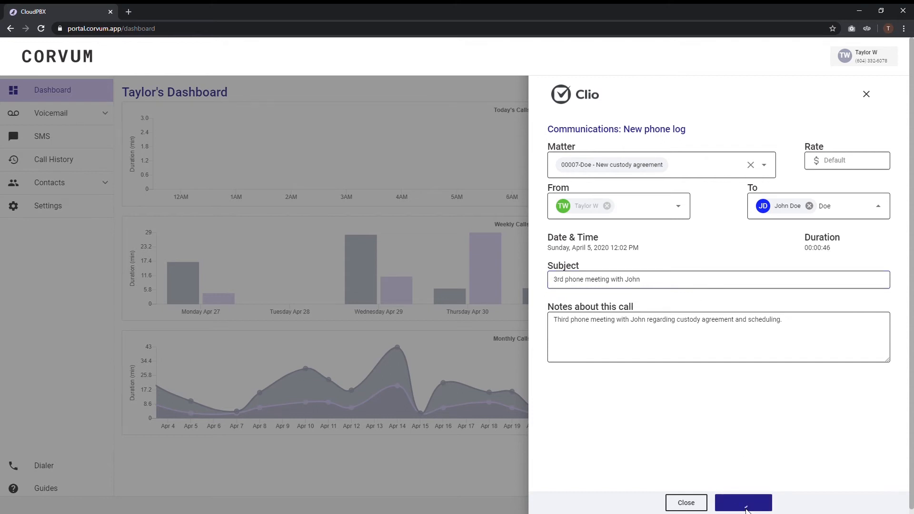
click(742, 502)
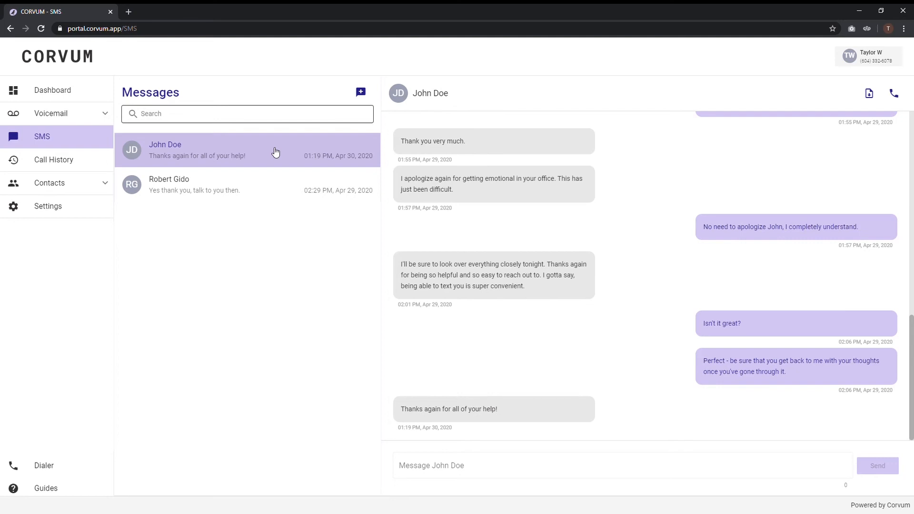
mouse_move(295, 192)
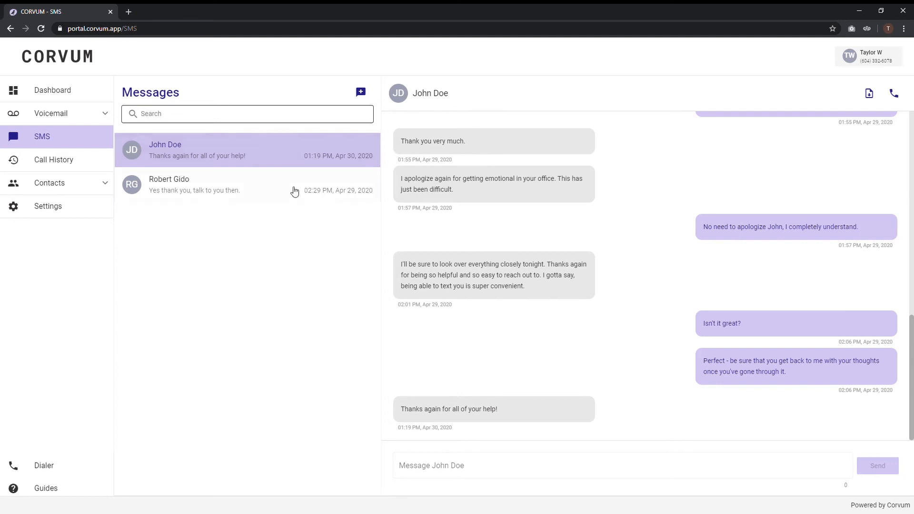
Type and send 'You're welcome John!' in John Doe's SMS thread
text(You're welcome John!)
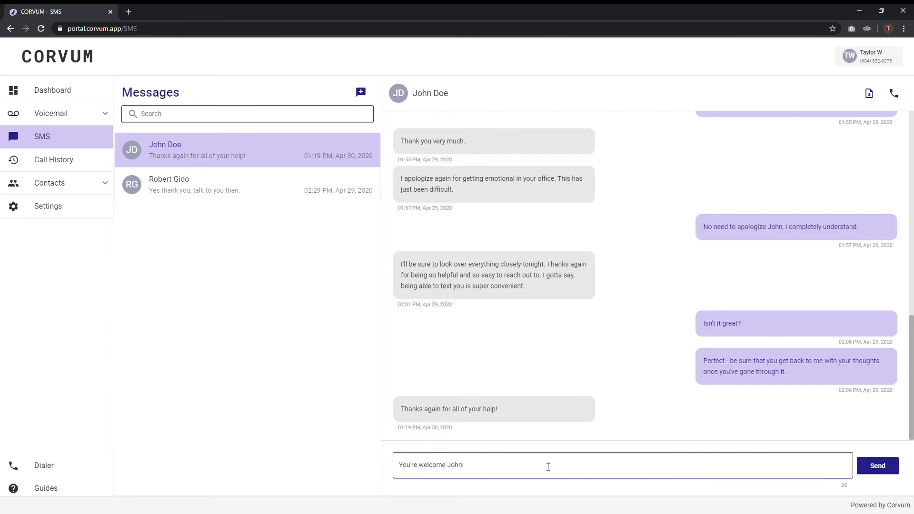
click(877, 465)
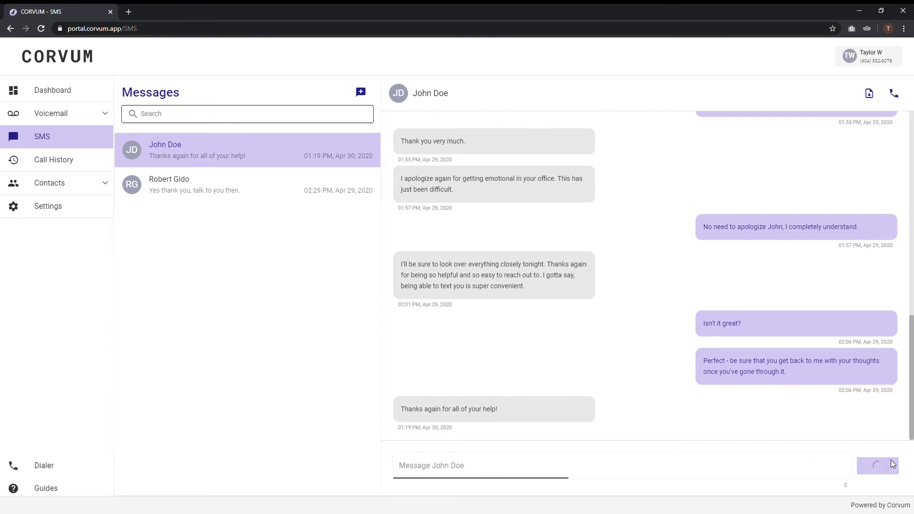
click(877, 465)
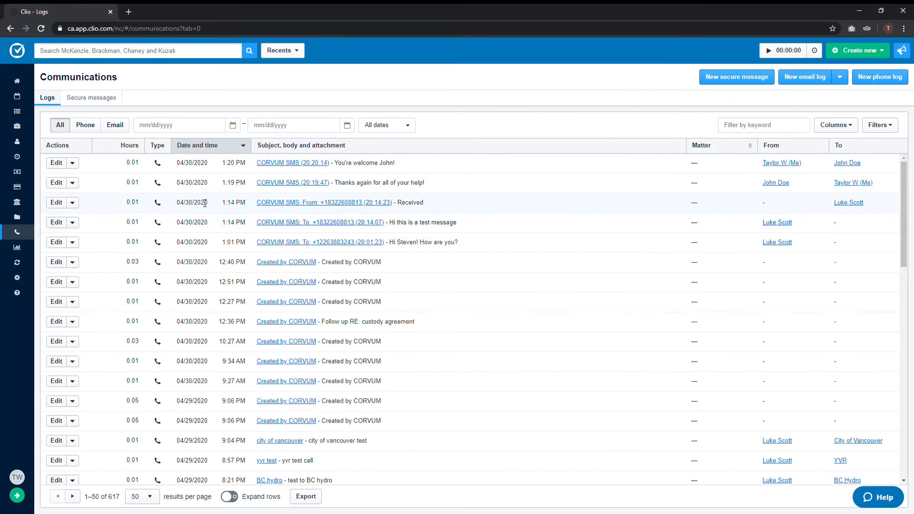
mouse_move(300, 168)
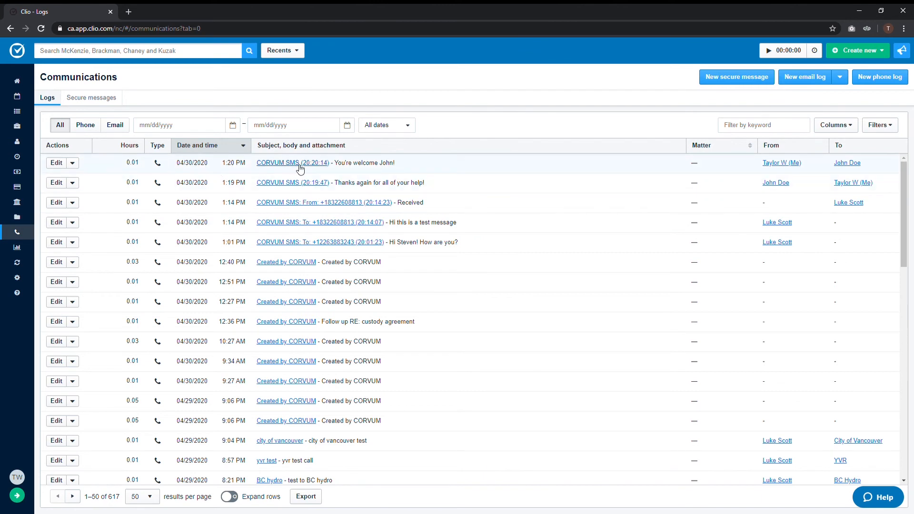
mouse_move(396, 167)
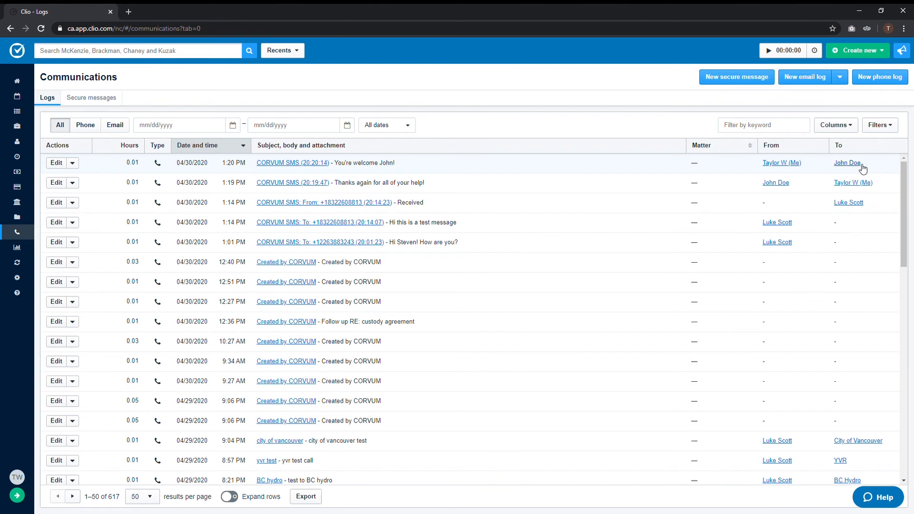
mouse_move(781, 163)
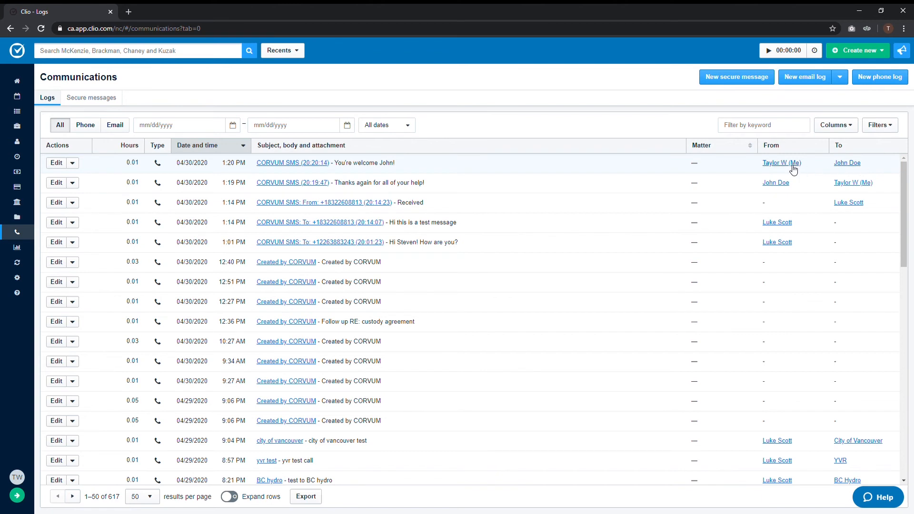
mouse_move(750, 167)
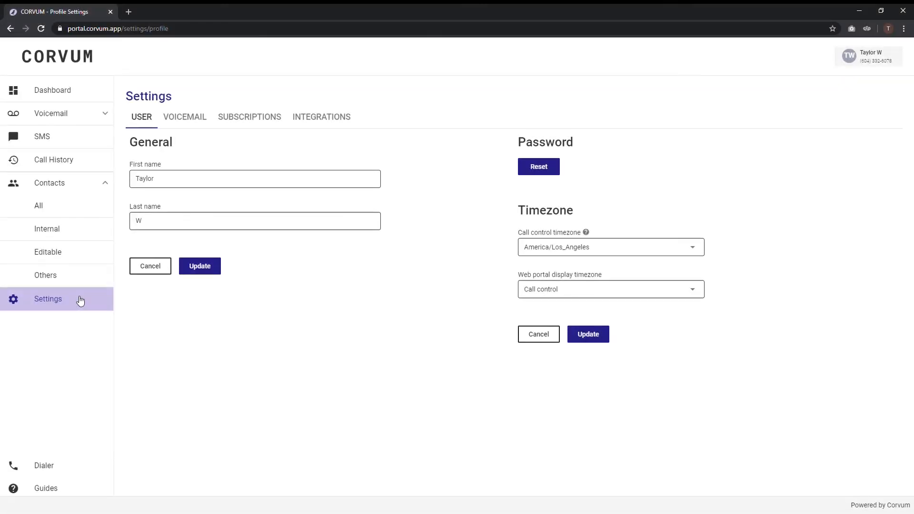
mouse_move(271, 167)
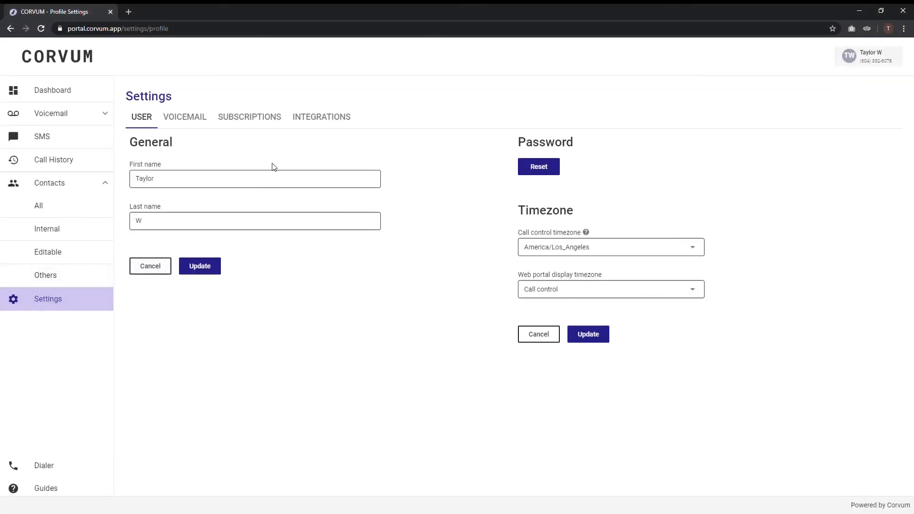
In Integrations settings, switch off Automatic SMS posting, keeping call posting on
click(321, 116)
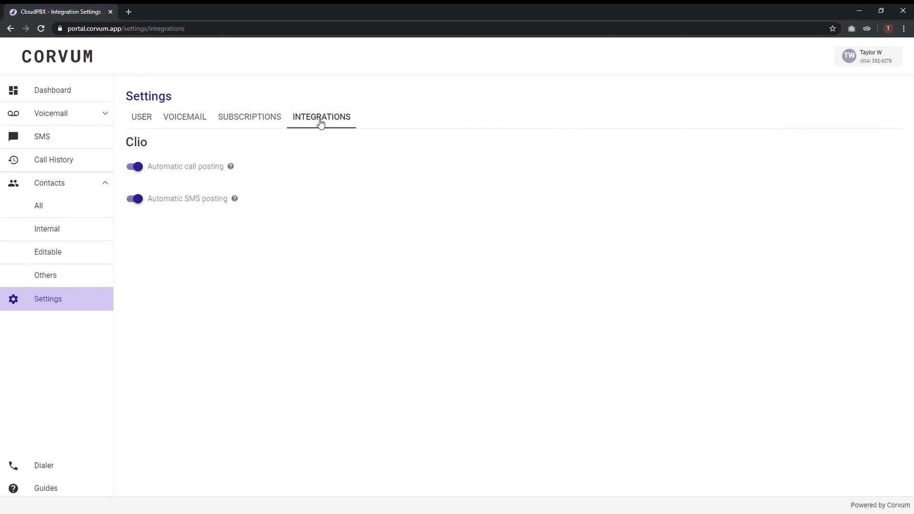
click(134, 199)
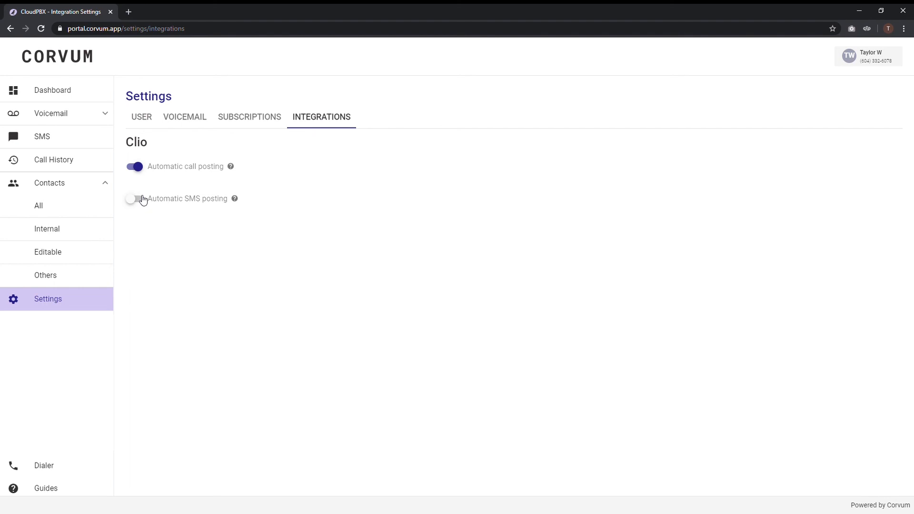